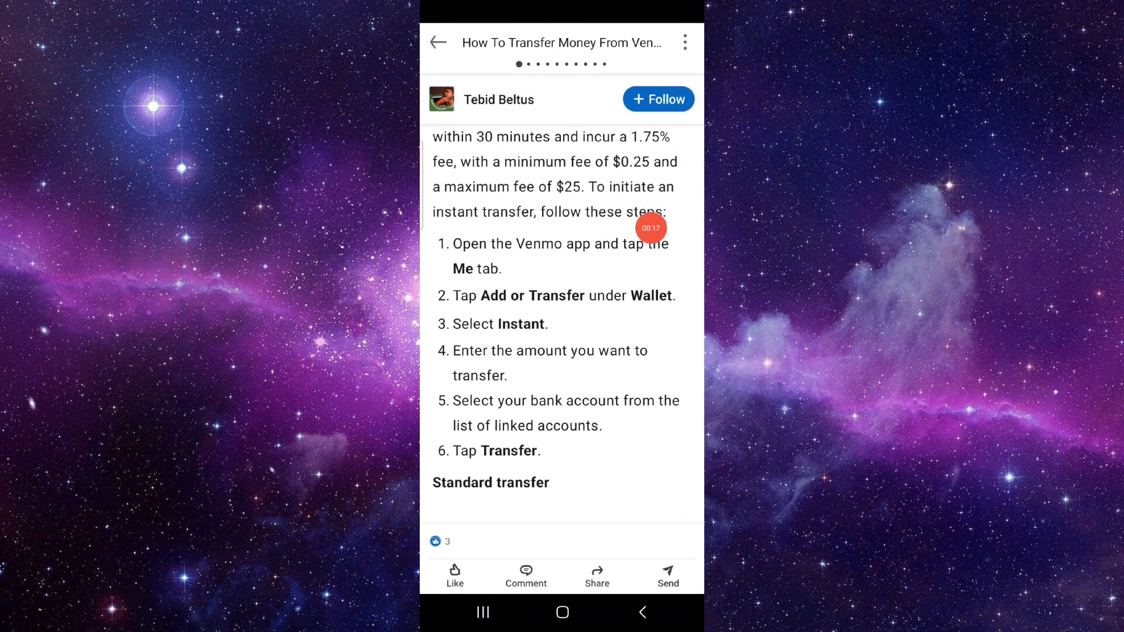
{"action": "scroll", "scroll_direction": "down", "scroll_amount": 3}
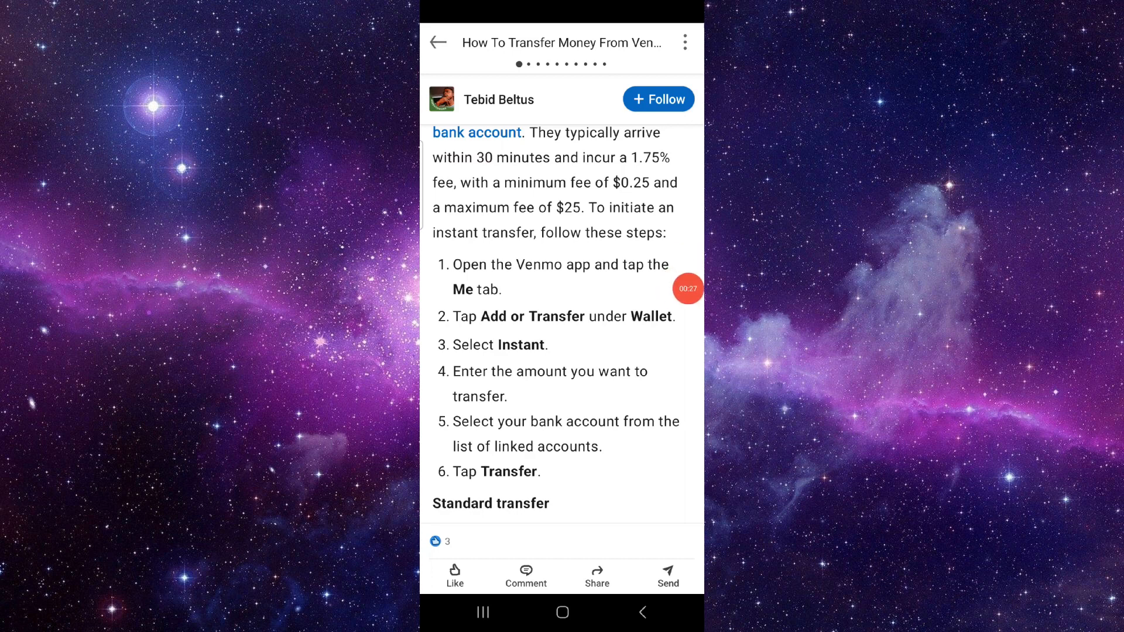
{"action": "scroll", "scroll_direction": "down", "scroll_amount": 3}
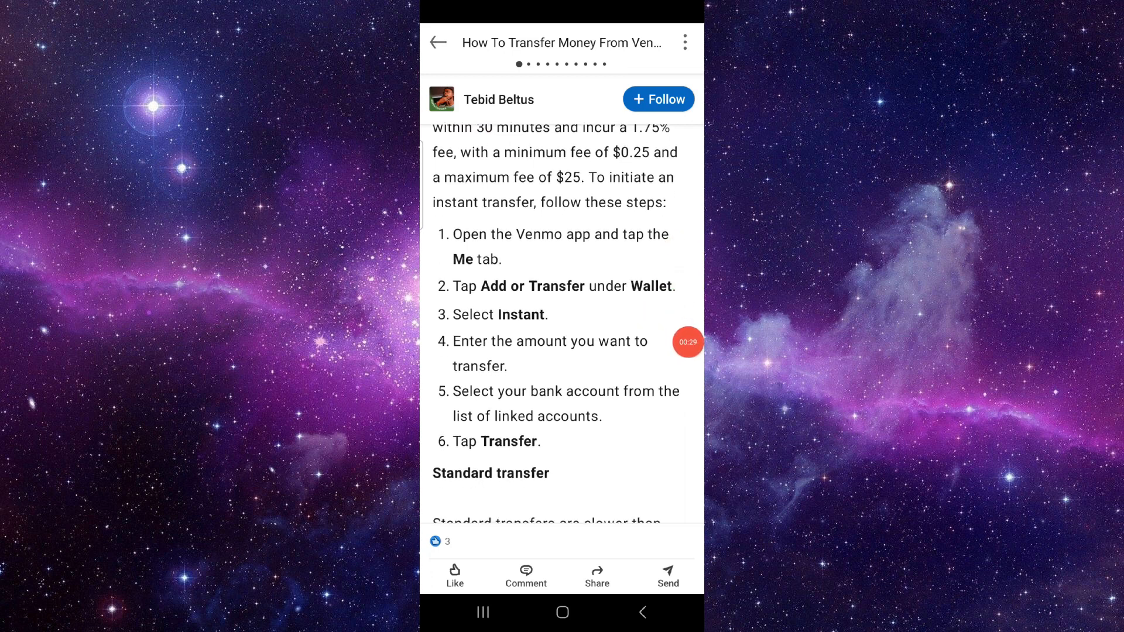